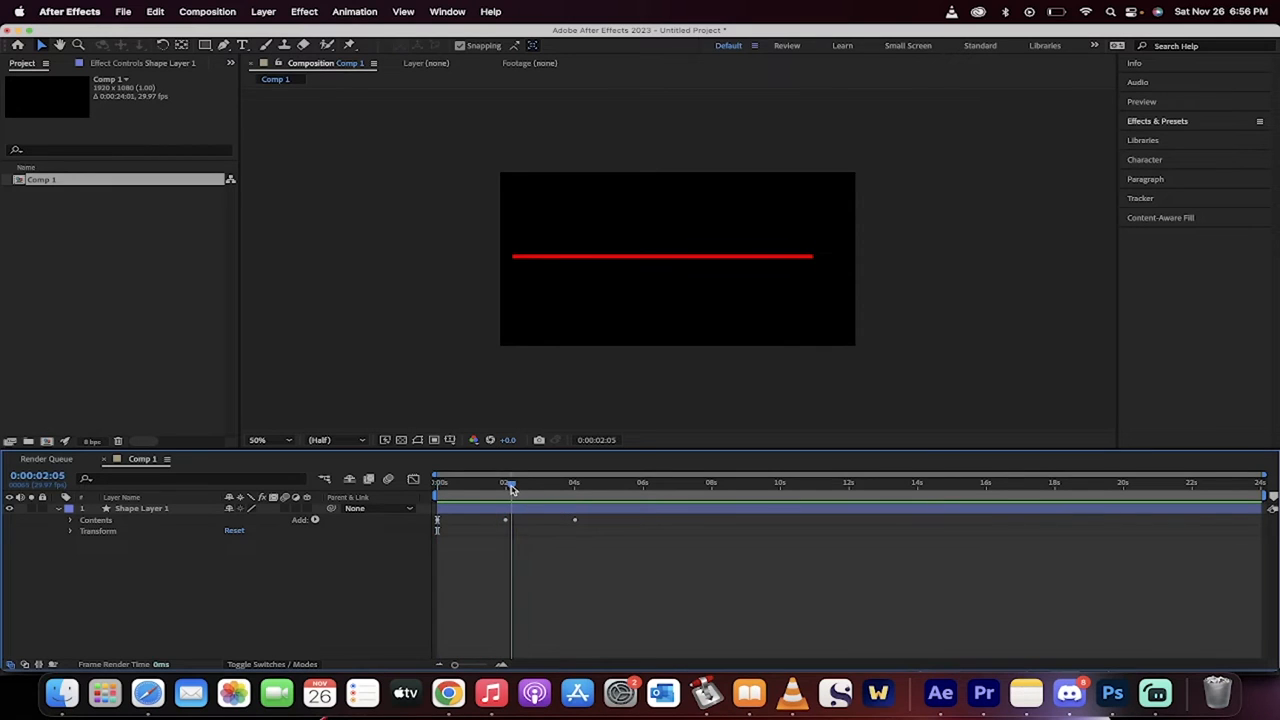
Step: Rewind the timeline and select Shape Layer 1 to remove the old animated line
{"action": "left_click_drag", "start_coordinate": [510, 482], "coordinate": [464, 482]}
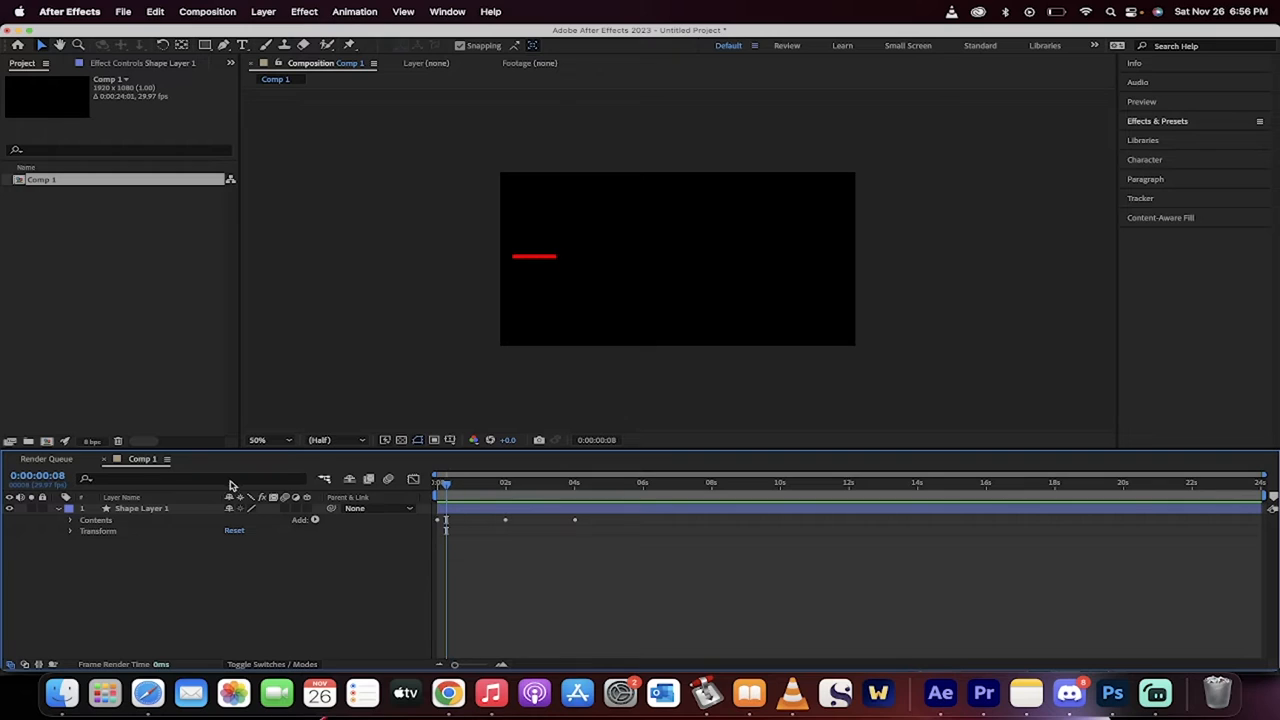
{"action": "left_click", "coordinate": [140, 508]}
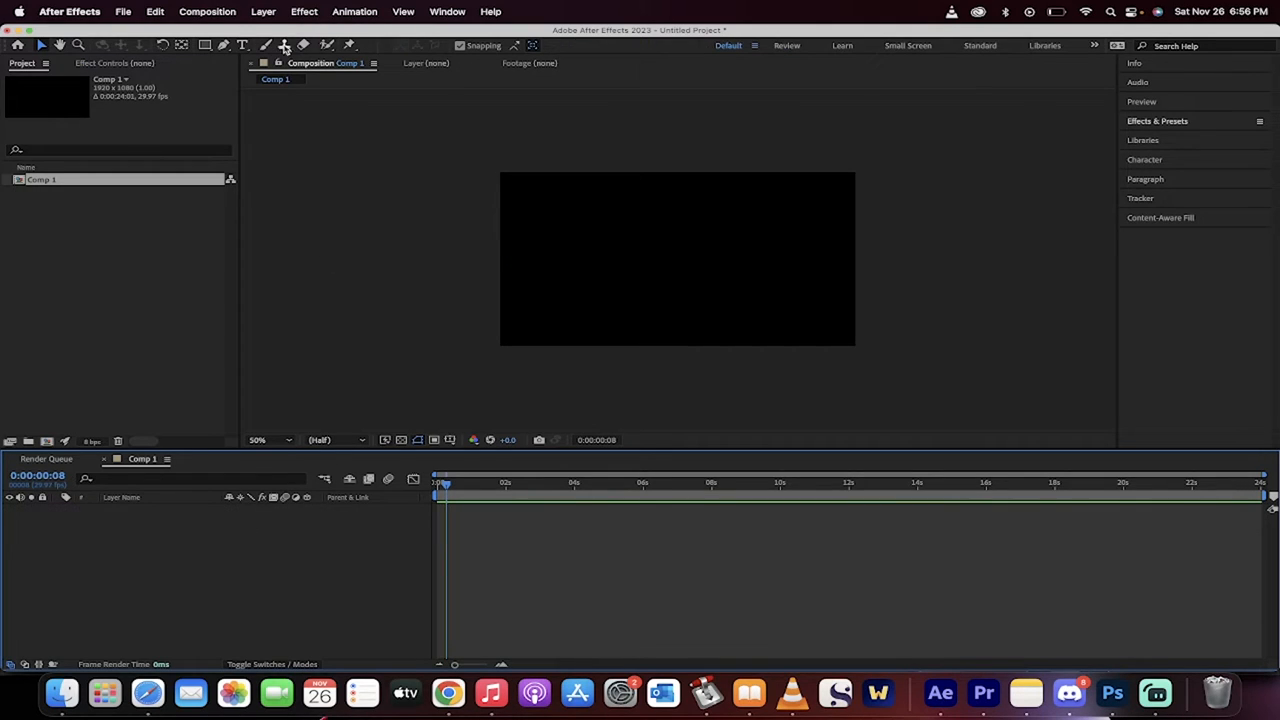
Step: With the Pen tool active, set new shapes to no fill and a red stroke colour
{"action": "left_click", "coordinate": [288, 44]}
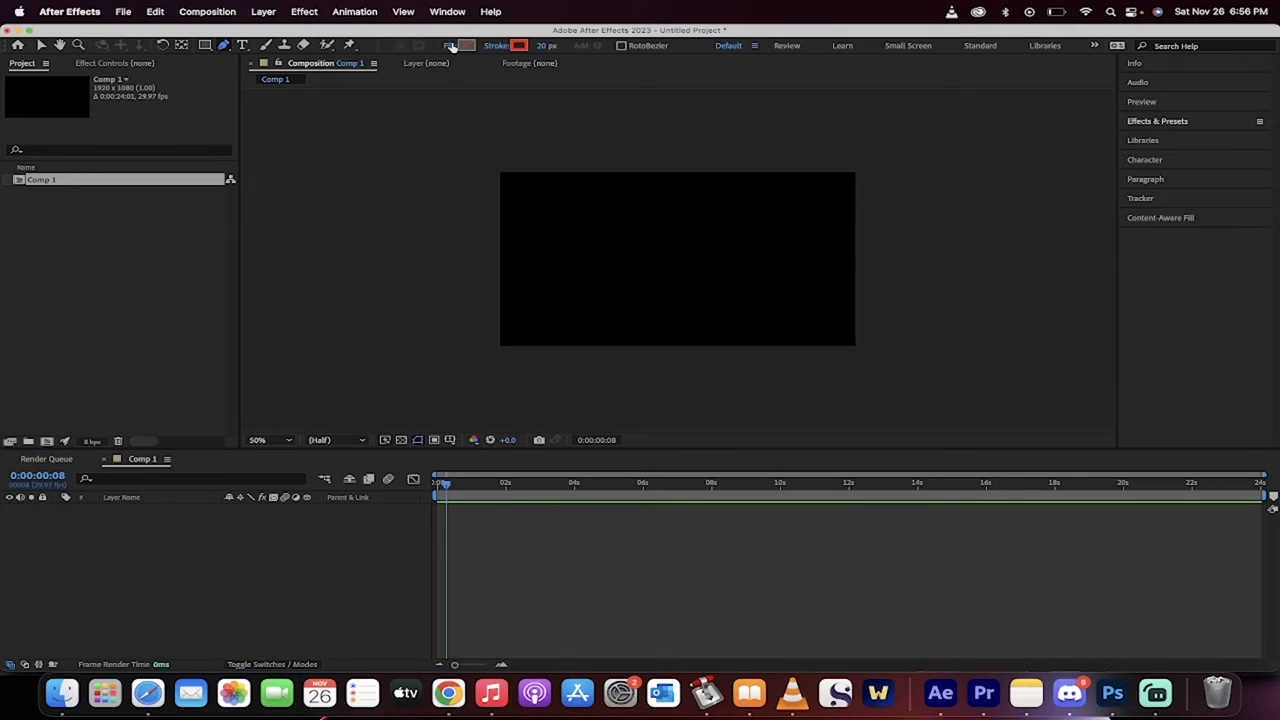
{"action": "left_click", "coordinate": [448, 44]}
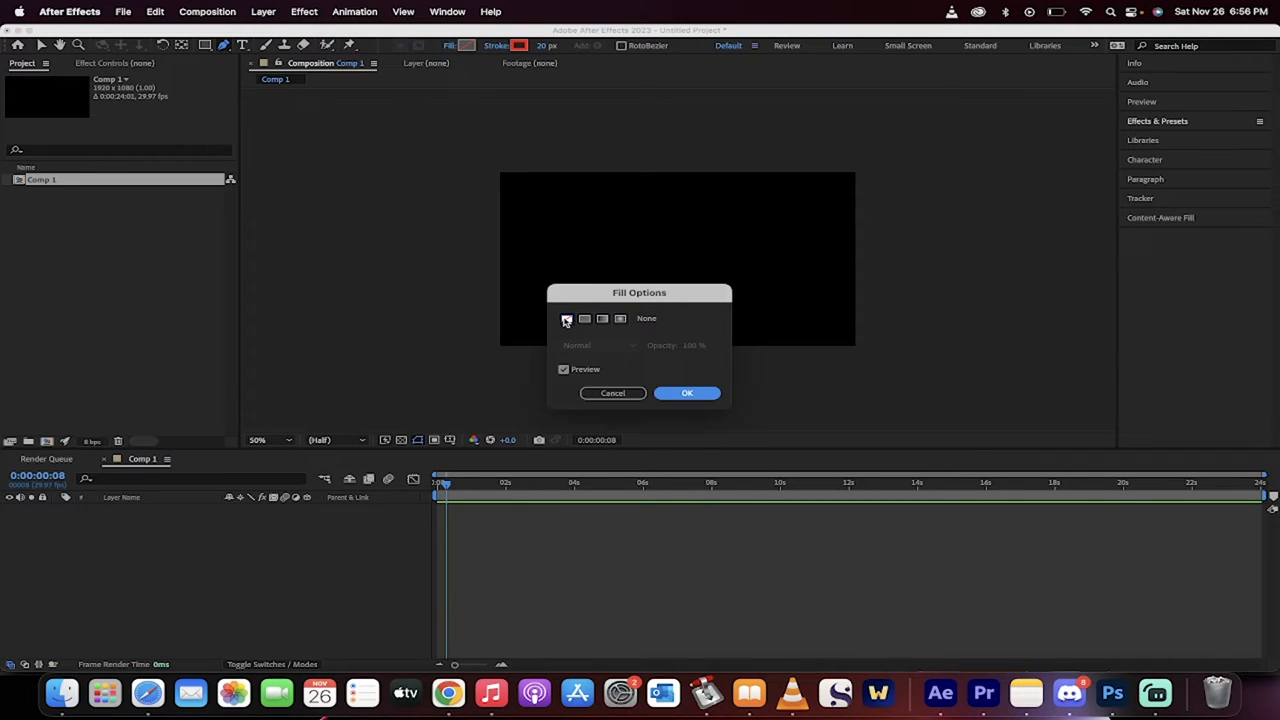
{"action": "left_click", "coordinate": [688, 392]}
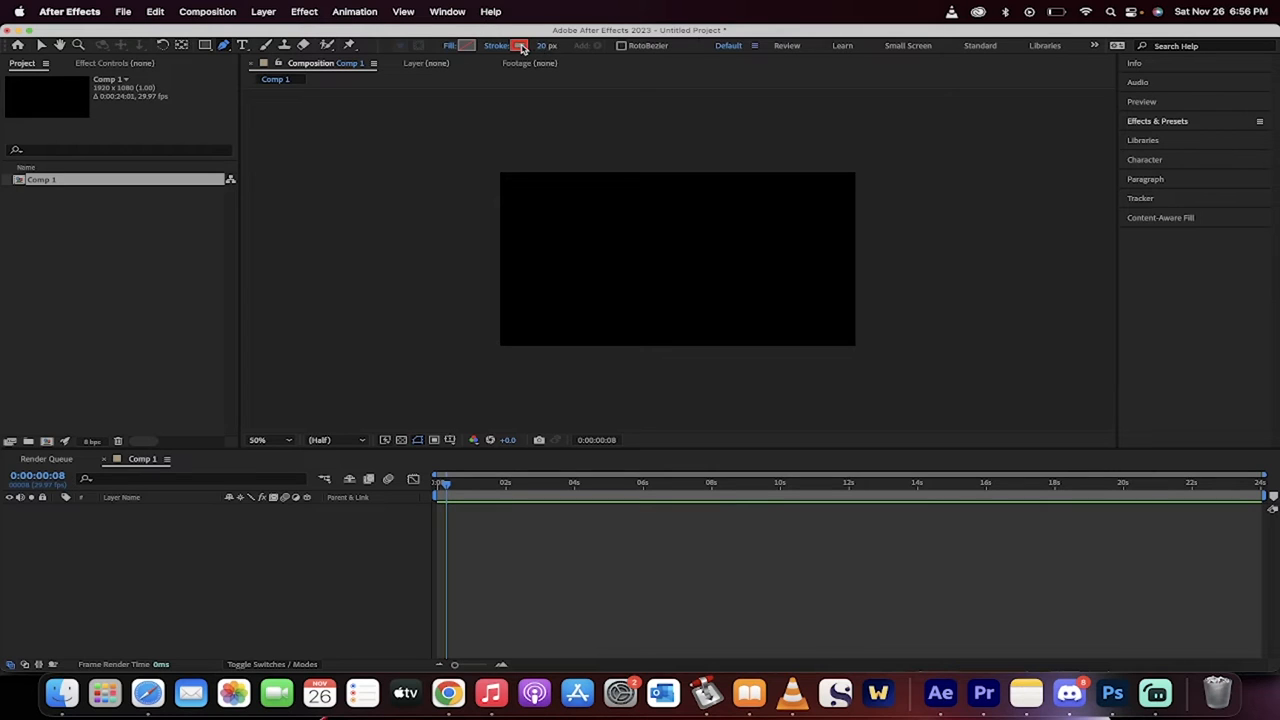
{"action": "left_click", "coordinate": [524, 44]}
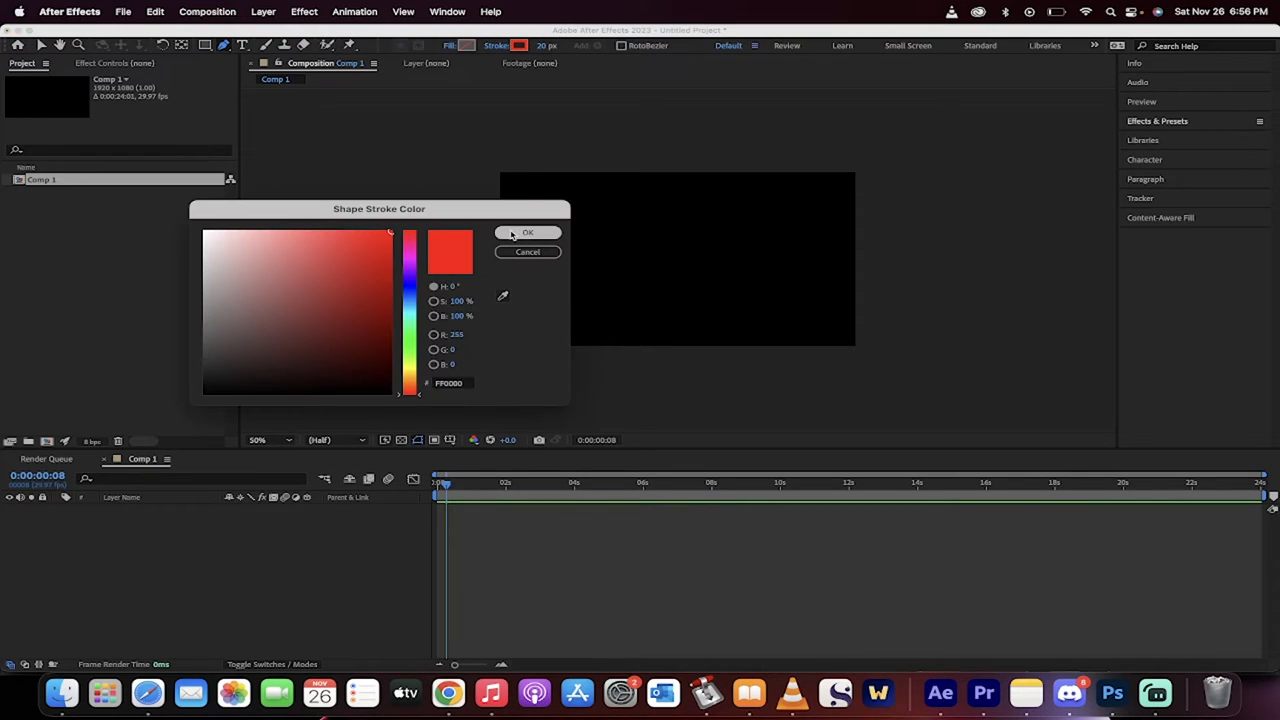
{"action": "left_click", "coordinate": [528, 232]}
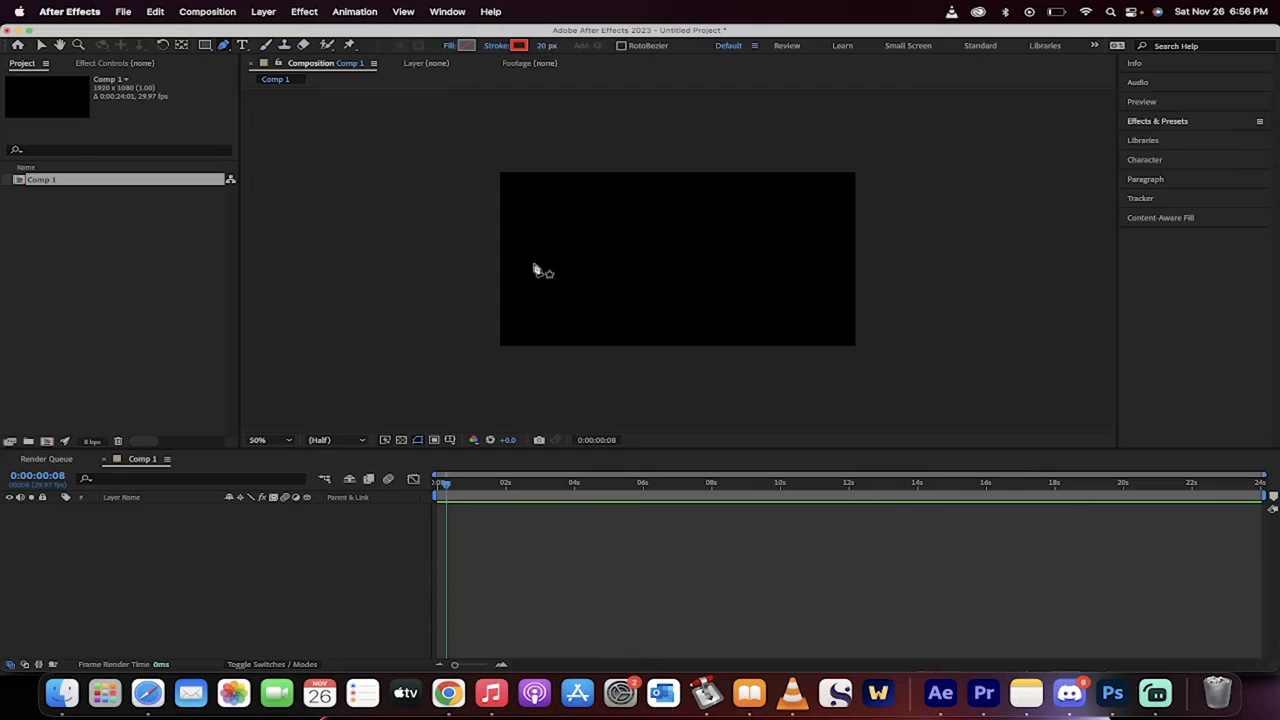
{"action": "mouse_move", "coordinate": [518, 268]}
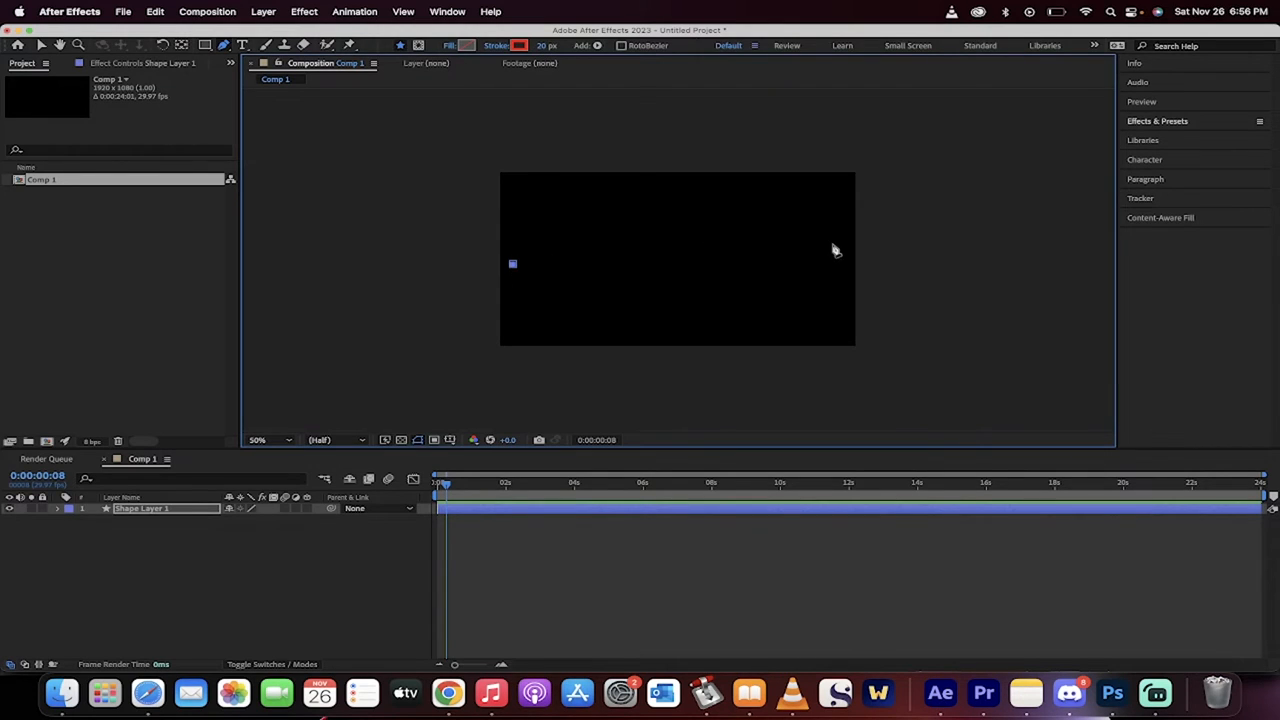
Step: Draw a straight red horizontal line across the middle of the composition
{"action": "left_click_drag", "start_coordinate": [512, 264], "coordinate": [844, 268]}
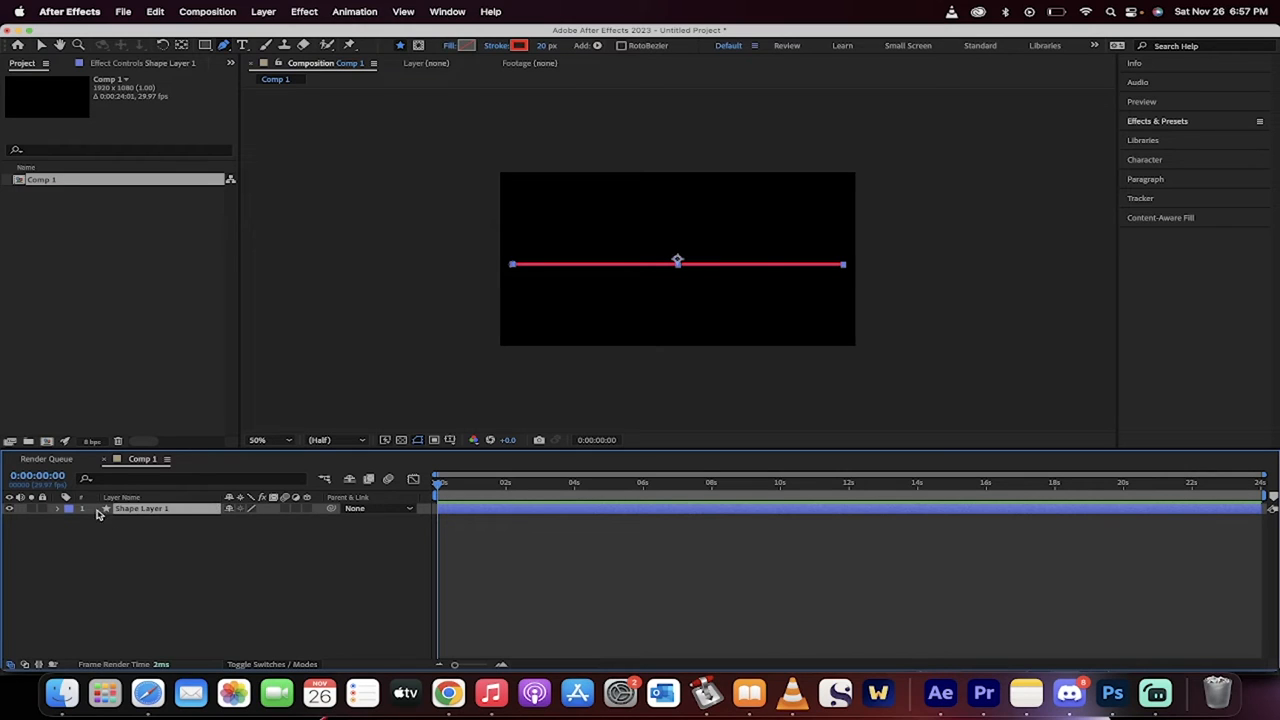
Step: Expand Shape Layer 1 and add a Trim Paths operator to its contents
{"action": "left_click", "coordinate": [58, 510]}
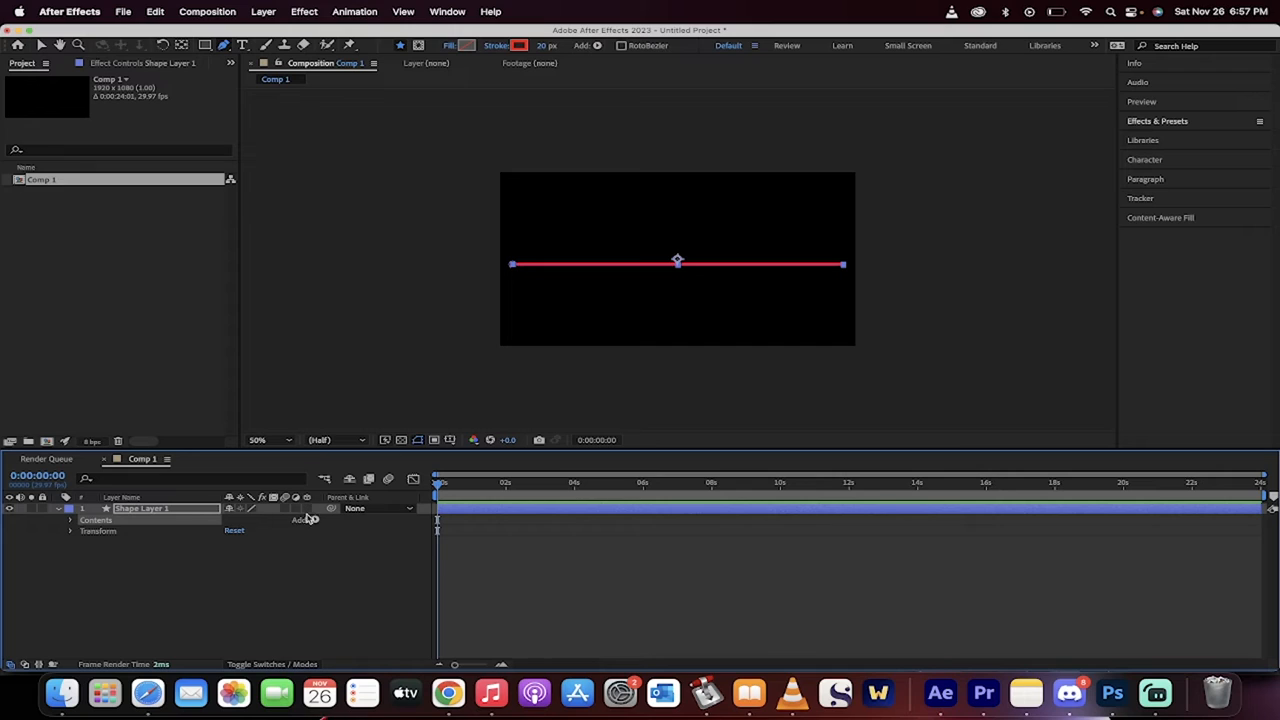
{"action": "mouse_move", "coordinate": [316, 524]}
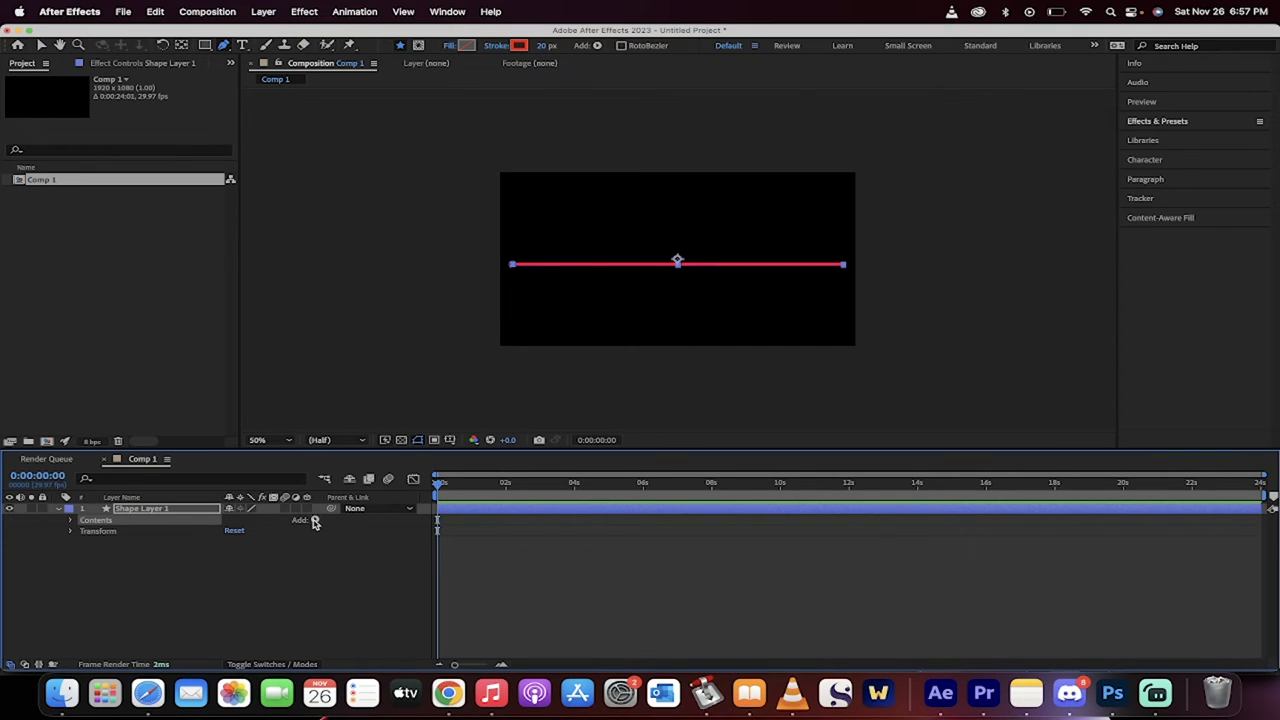
{"action": "left_click", "coordinate": [312, 520]}
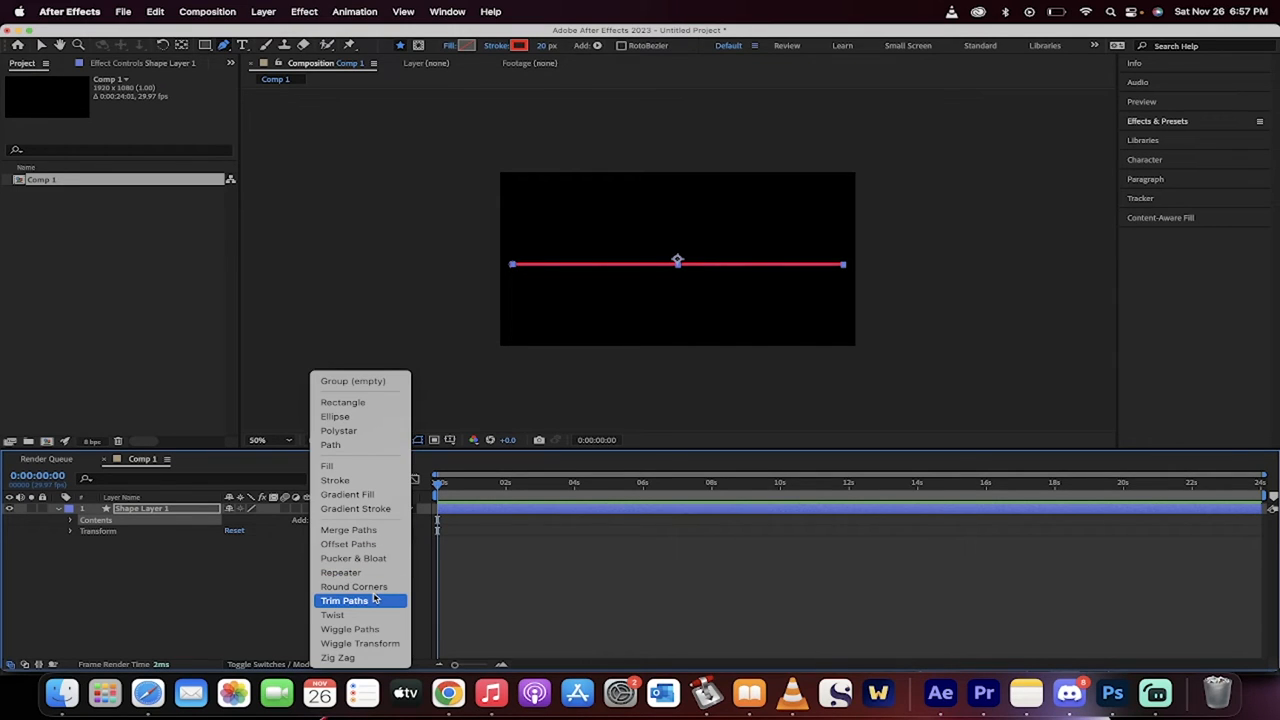
{"action": "left_click", "coordinate": [344, 600]}
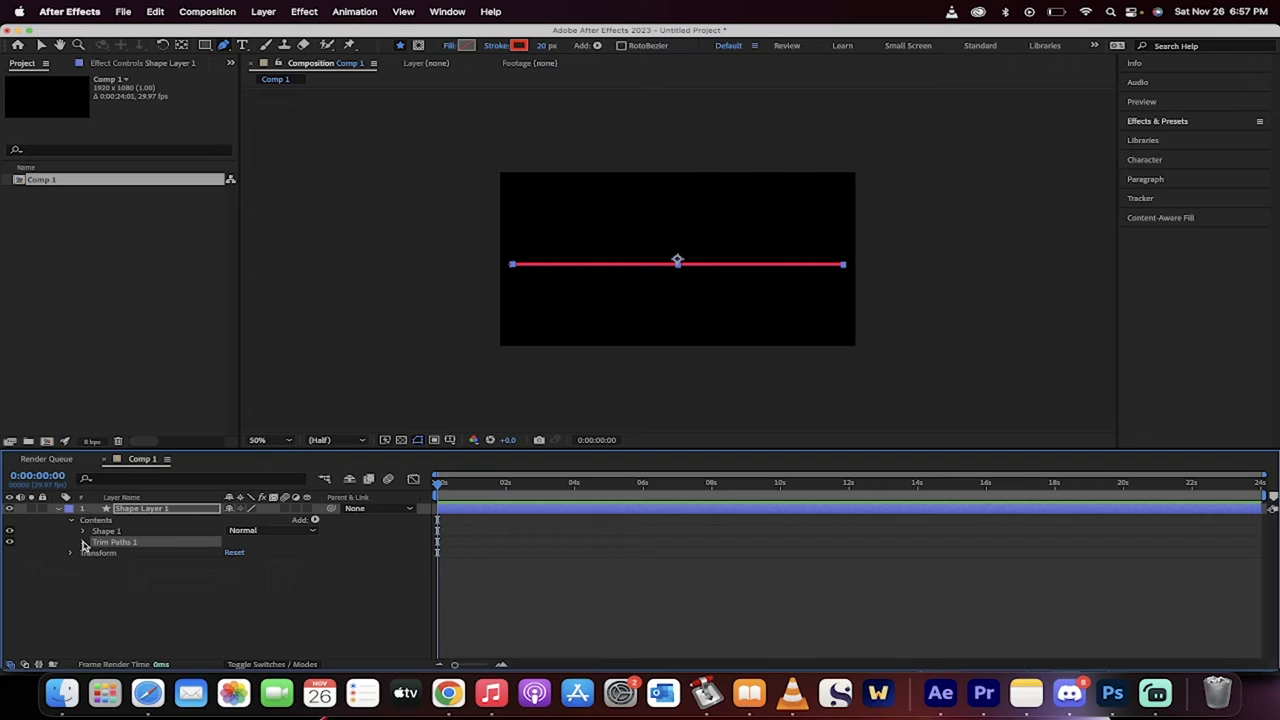
Step: Expand Trim Paths 1 to reveal its Start, End and Offset settings
{"action": "left_click", "coordinate": [84, 540]}
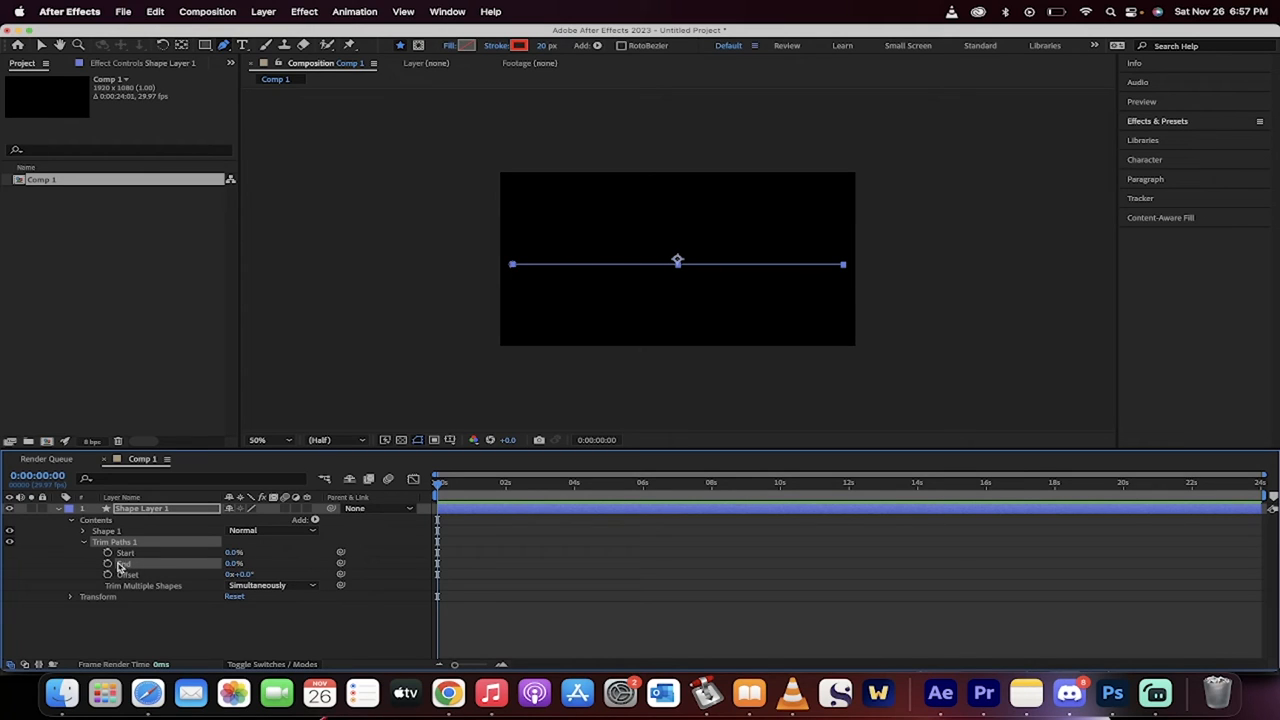
{"action": "mouse_move", "coordinate": [108, 564]}
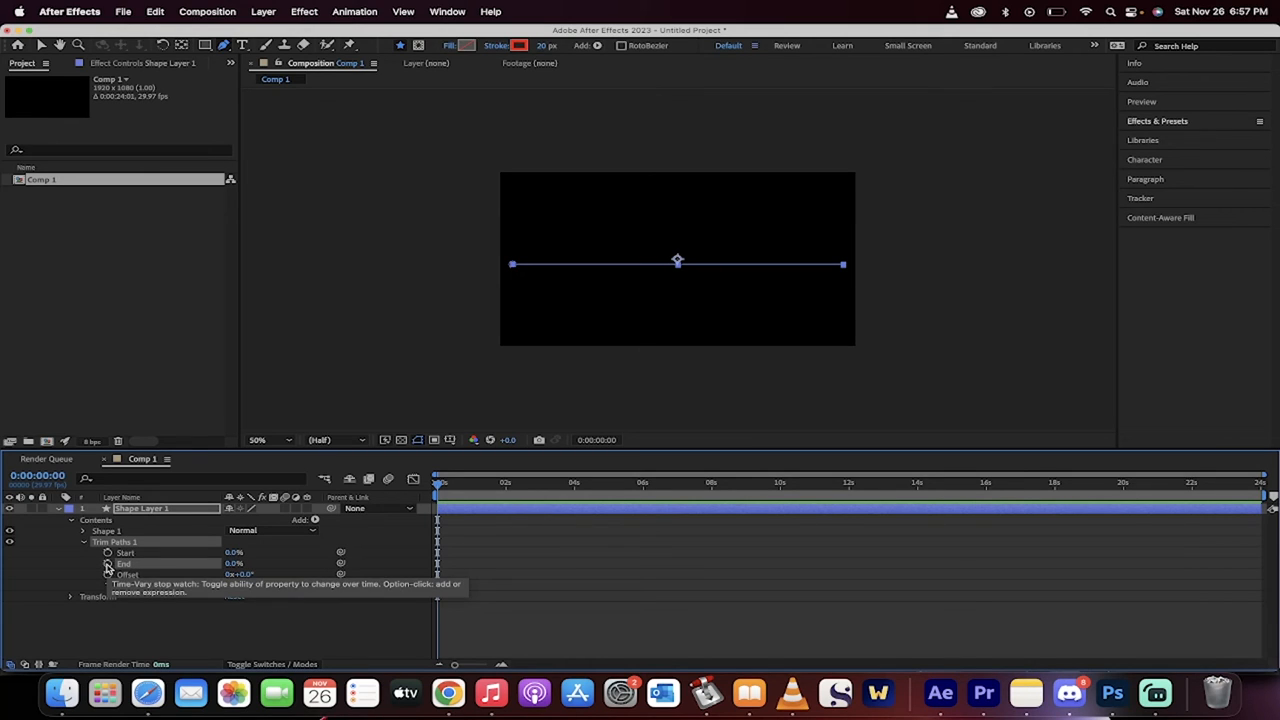